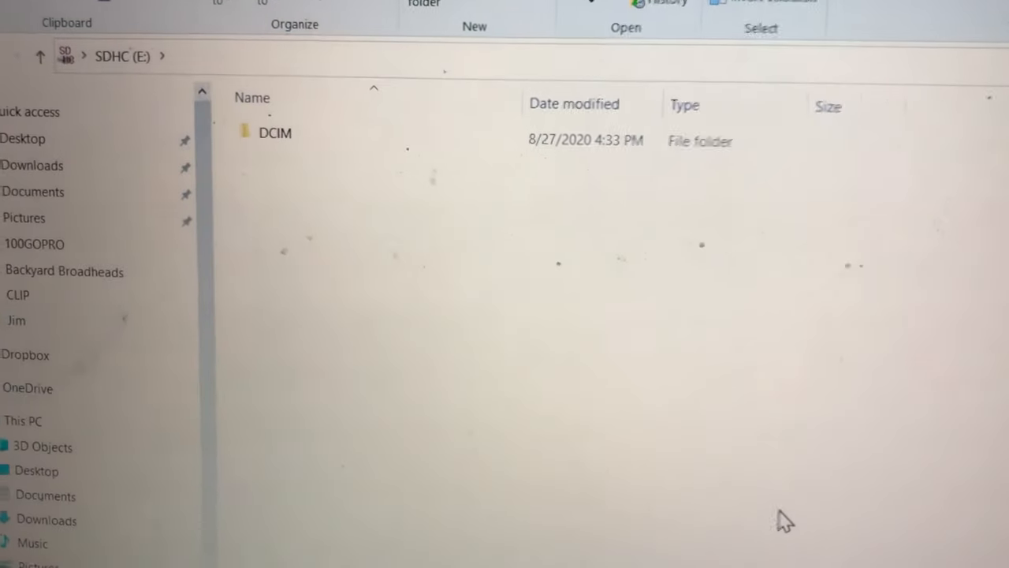
- Show the SDHC (E:) drive's contents, which hold only the DCIM folder
{"action": "left_click", "coordinate": [309, 132]}
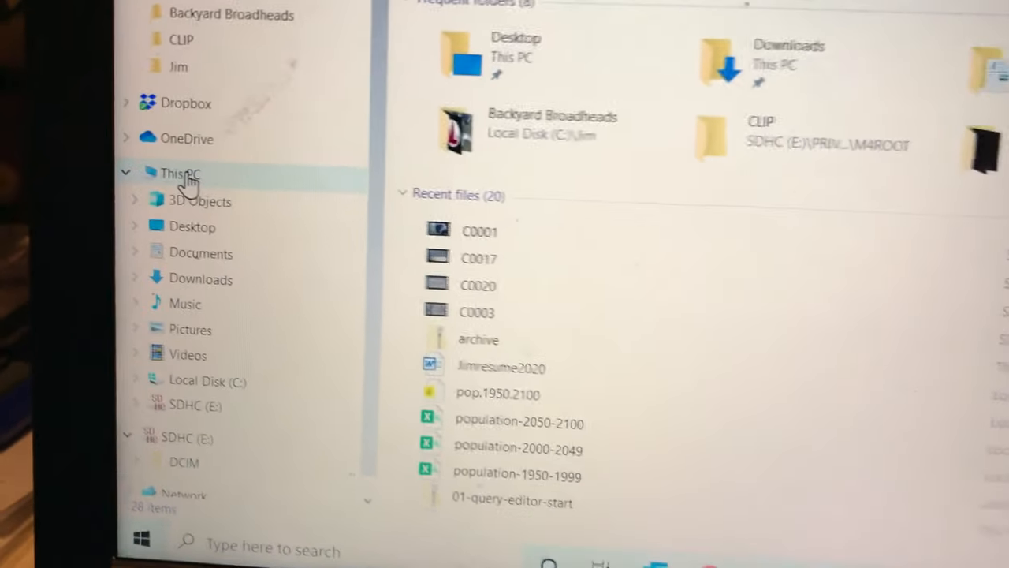
{"action": "scroll", "scroll_direction": "down", "scroll_amount": 3}
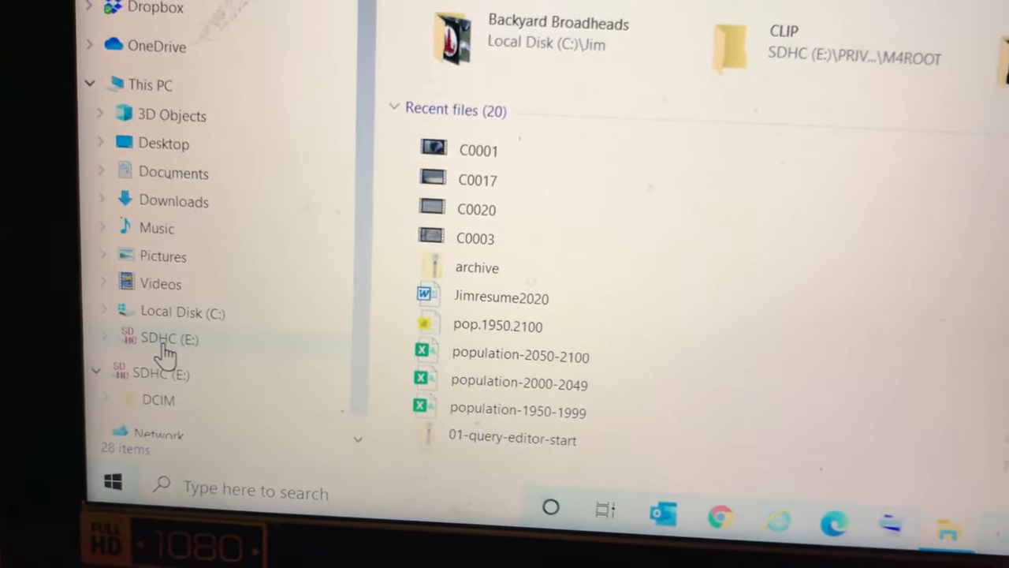
{"action": "left_click", "coordinate": [165, 339]}
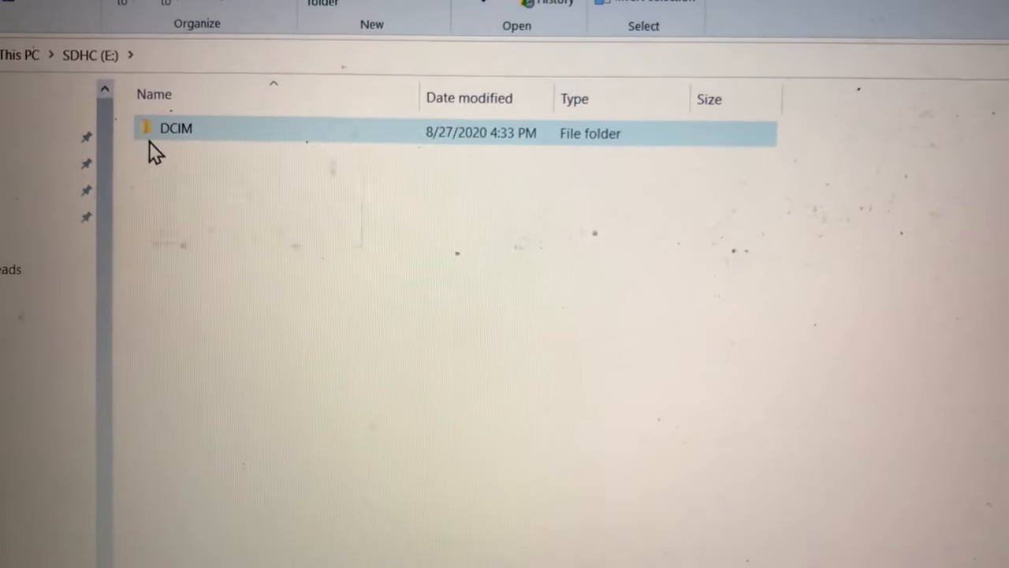
{"action": "mouse_move", "coordinate": [175, 128]}
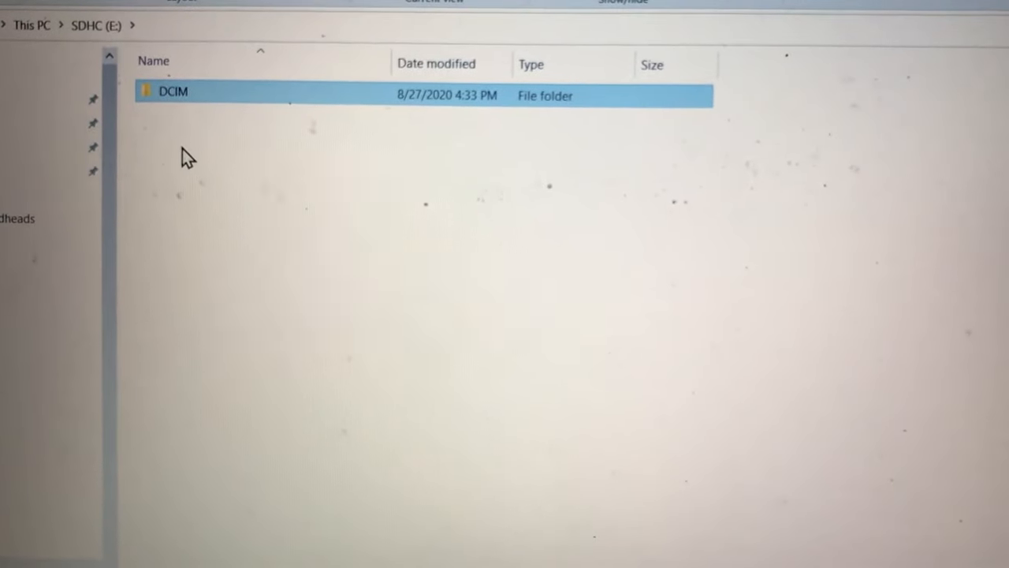
{"action": "mouse_move", "coordinate": [165, 108]}
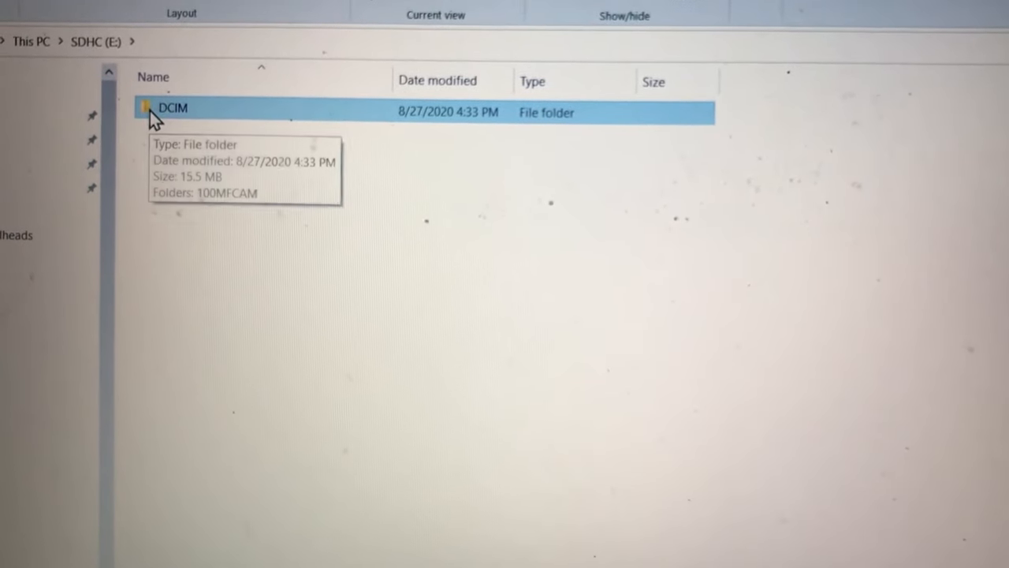
- Remove the DCIM folder from SDHC (E:), confirming the permanent deletion
{"action": "right_click", "coordinate": [174, 111]}
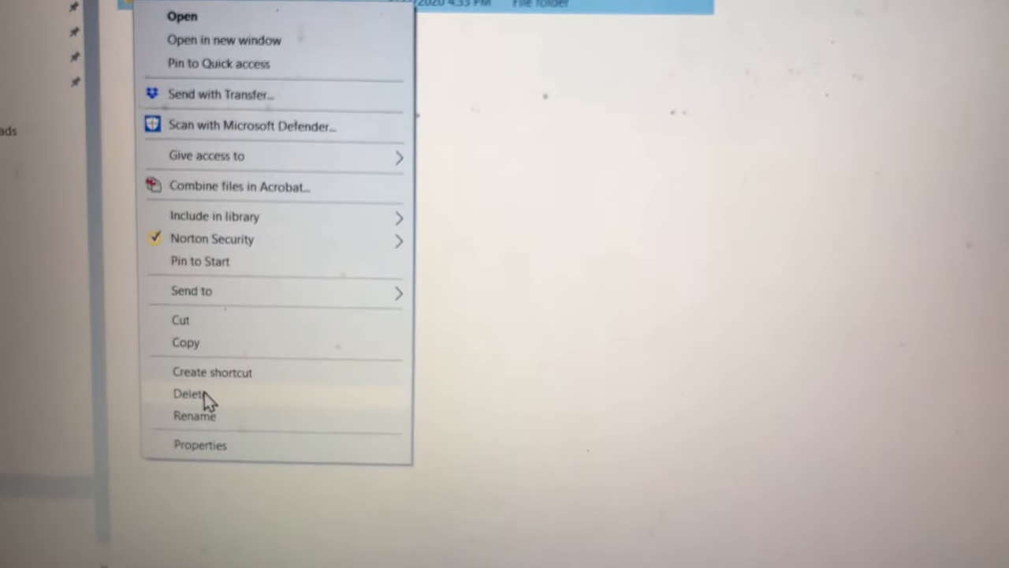
{"action": "left_click", "coordinate": [188, 393]}
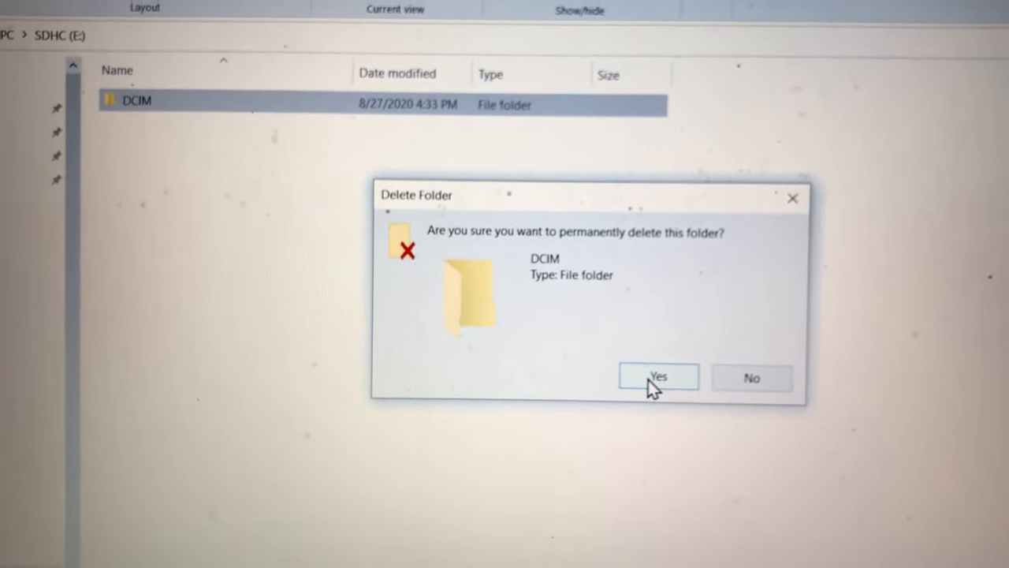
{"action": "left_click", "coordinate": [658, 377]}
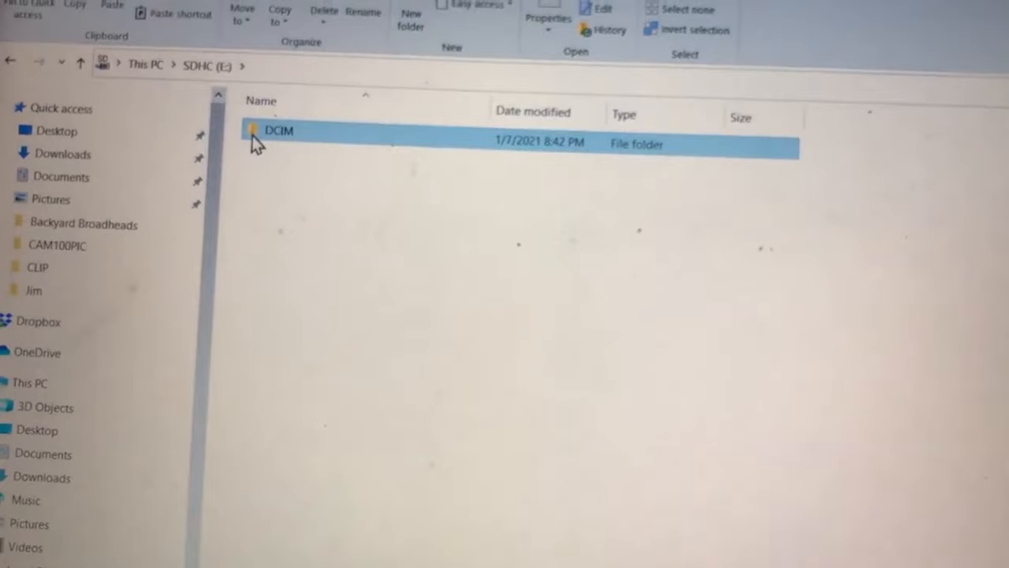
- Go into DCIM, then CAM100PIC, to view the trail camera photo thumbnails
{"action": "double_click", "coordinate": [279, 130]}
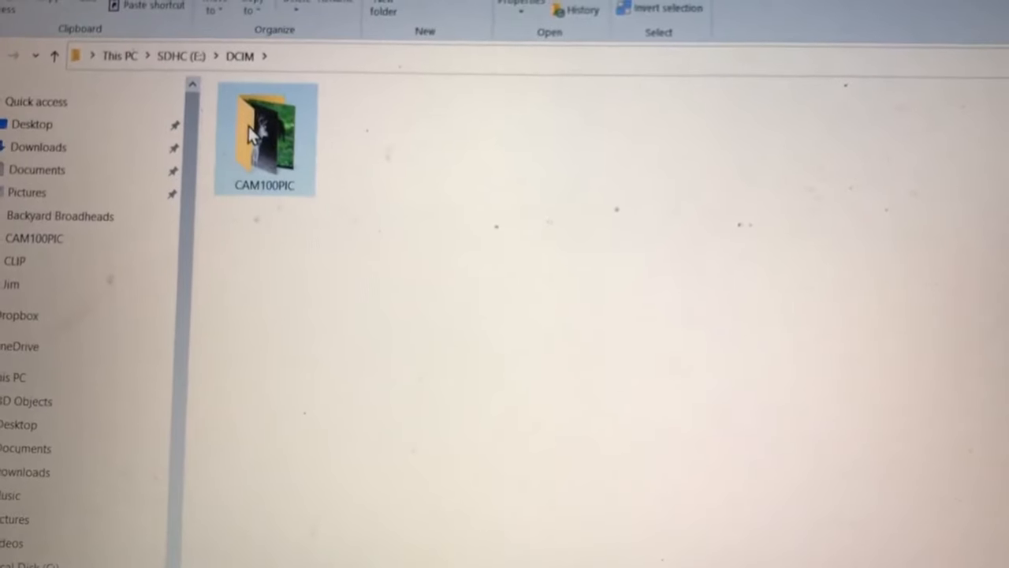
{"action": "double_click", "coordinate": [266, 138]}
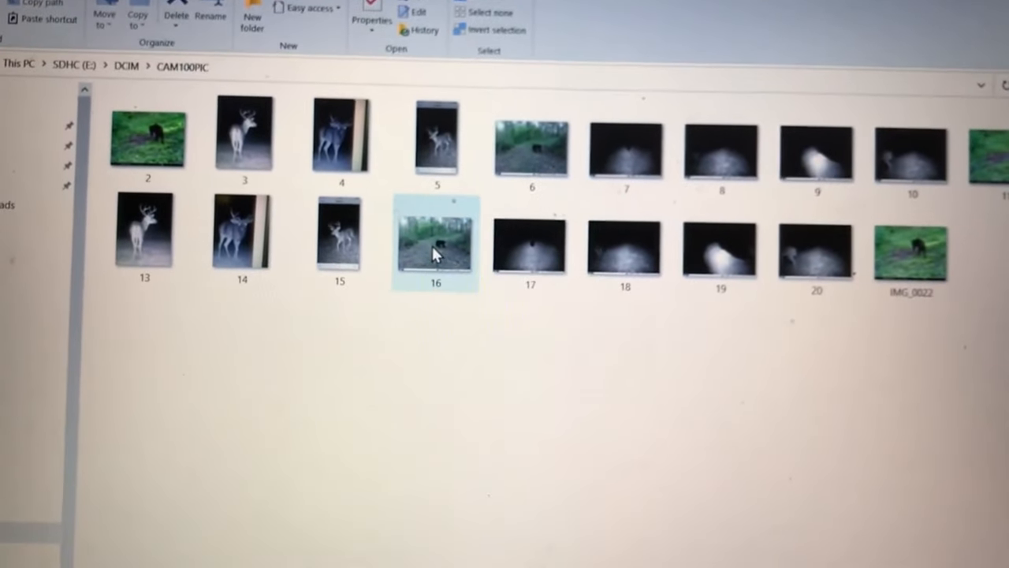
{"action": "double_click", "coordinate": [435, 243]}
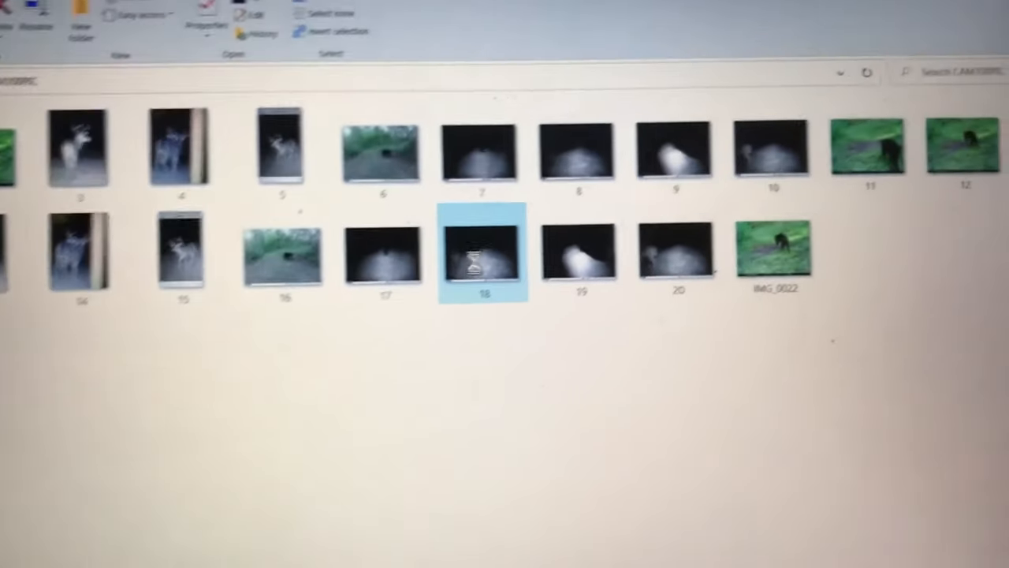
- Permanently delete pictures 18 and 17, leaving 19, 20 and IMG_0022 last
{"action": "key", "text": "Delete"}
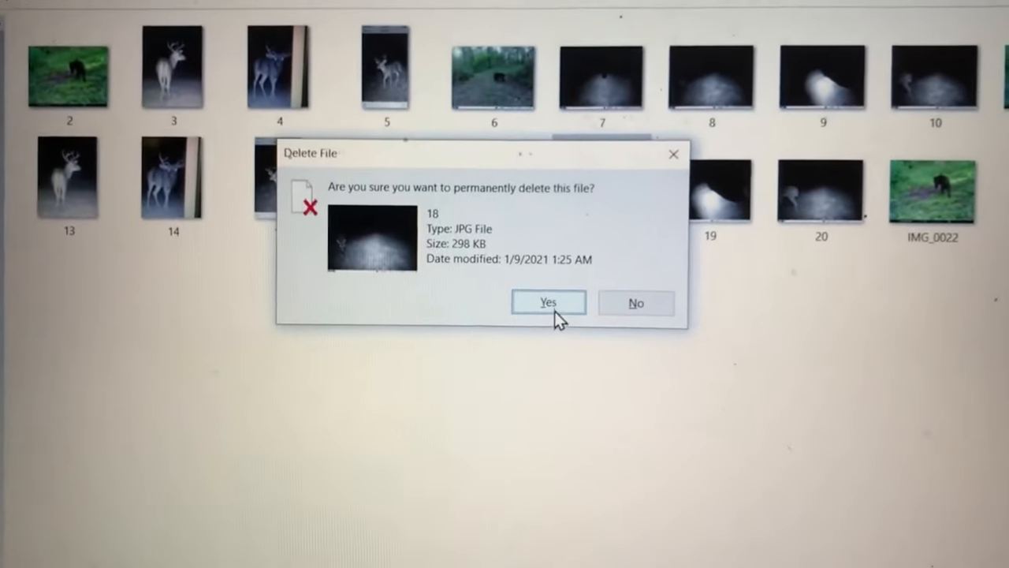
{"action": "left_click", "coordinate": [548, 303]}
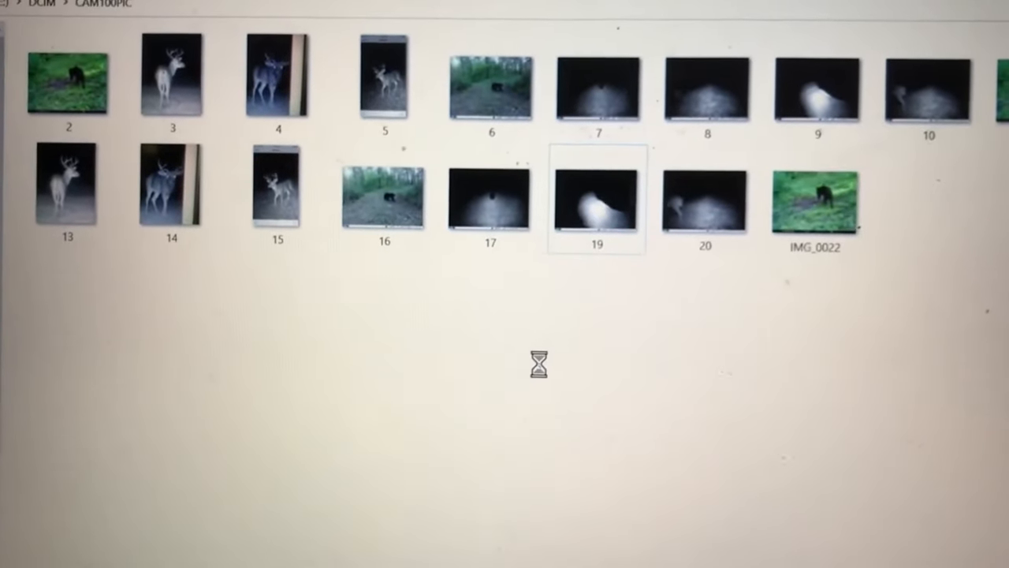
{"action": "left_click", "coordinate": [479, 209]}
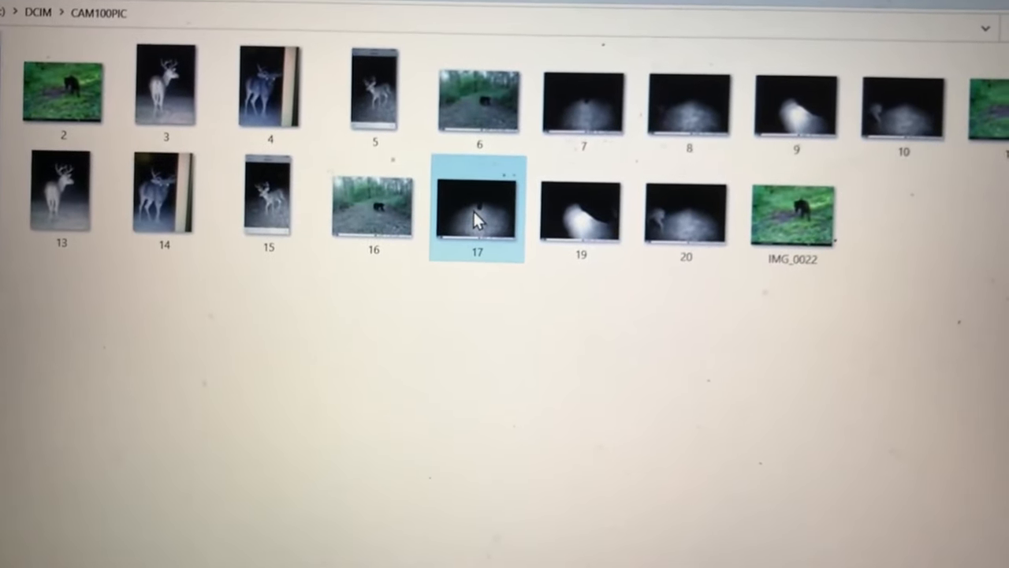
{"action": "right_click", "coordinate": [476, 213]}
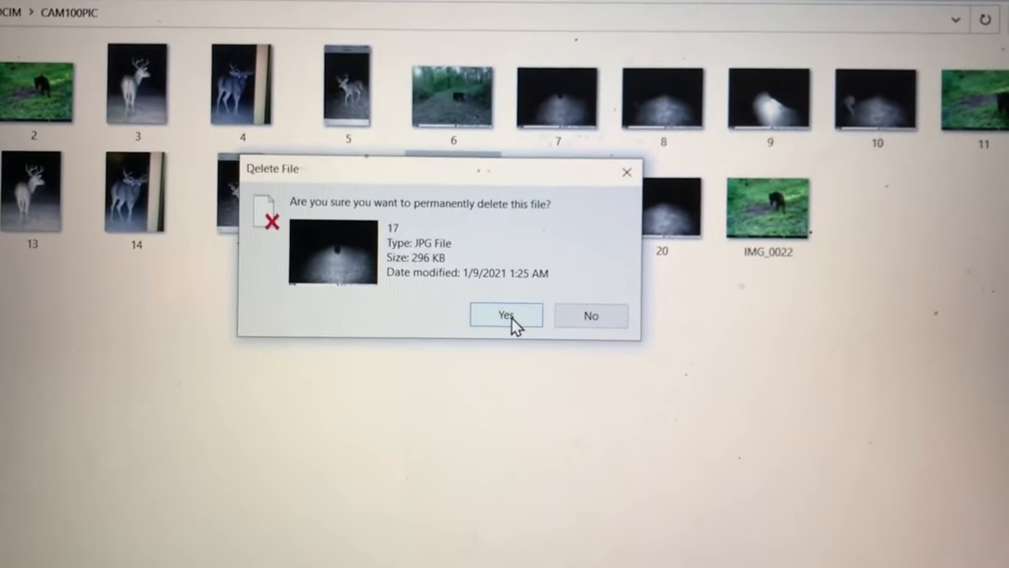
{"action": "left_click", "coordinate": [506, 315]}
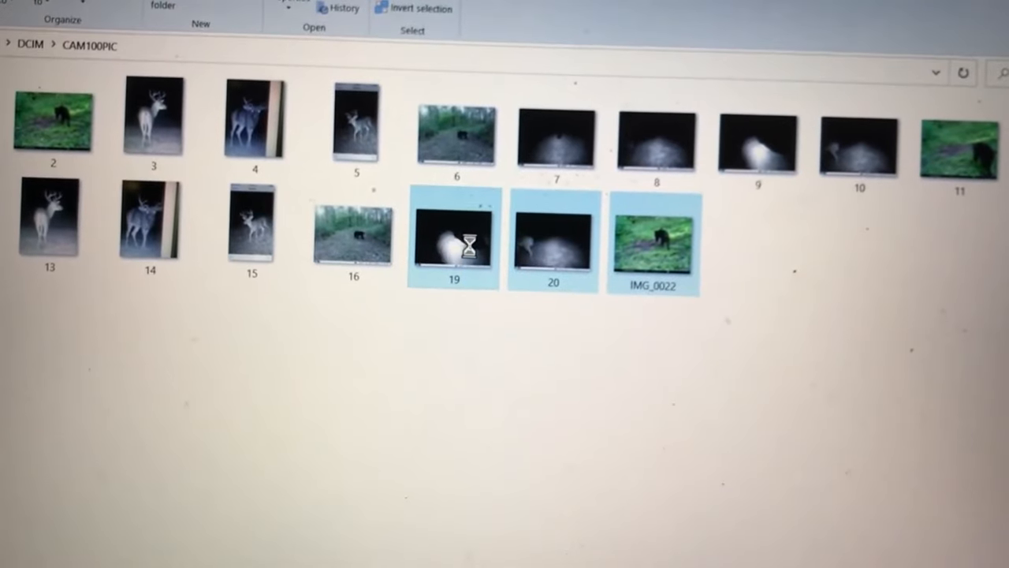
{"action": "mouse_move", "coordinate": [451, 236]}
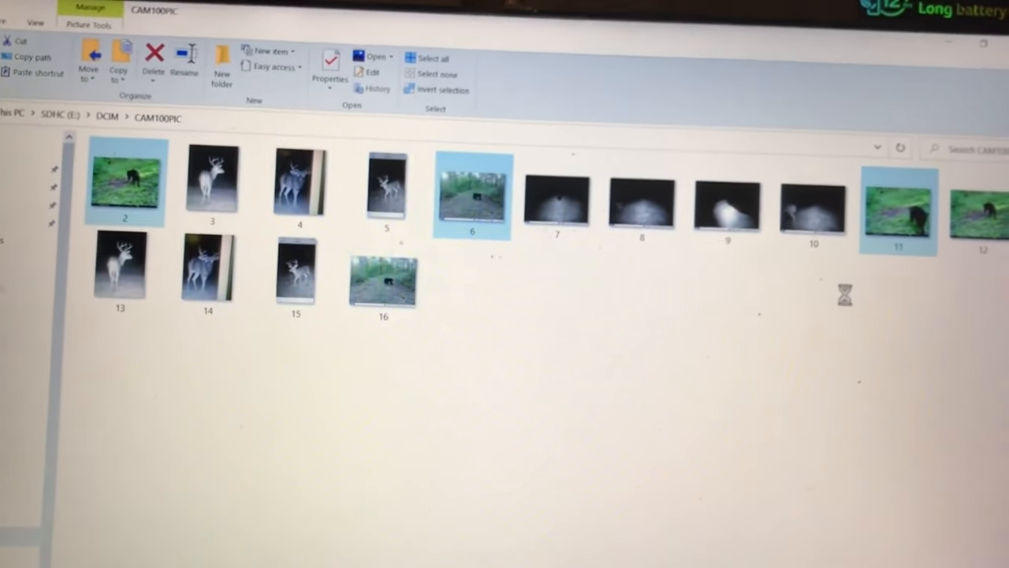
- Delete the selected pictures 2, 6 and 11 as a group and confirm
{"action": "left_click", "coordinate": [153, 59]}
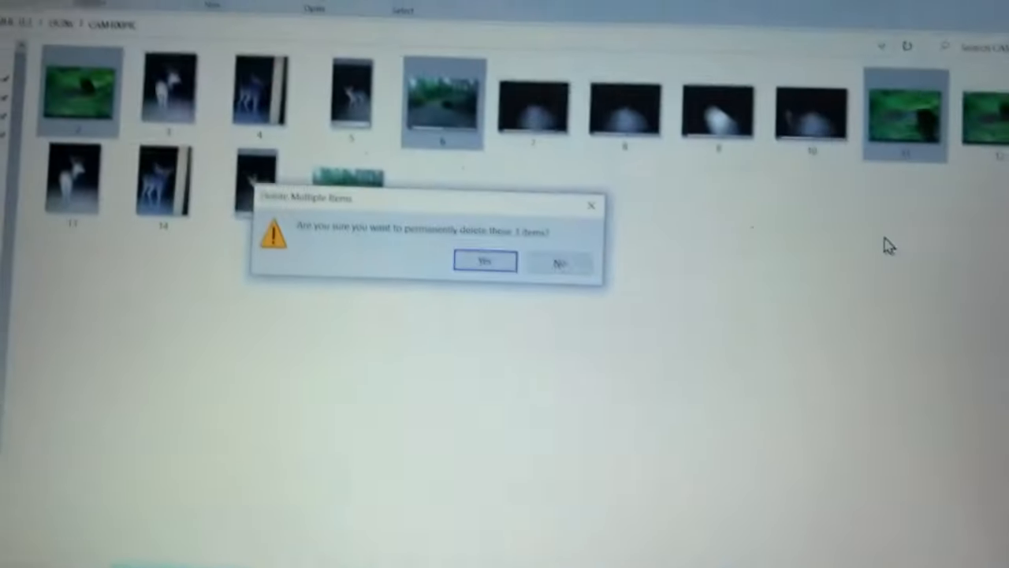
{"action": "left_click", "coordinate": [483, 261]}
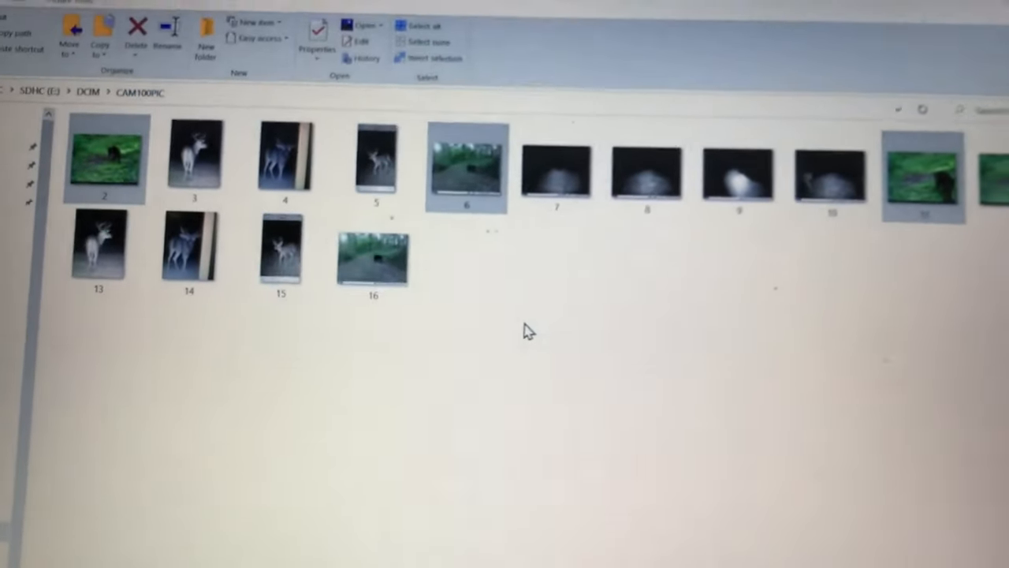